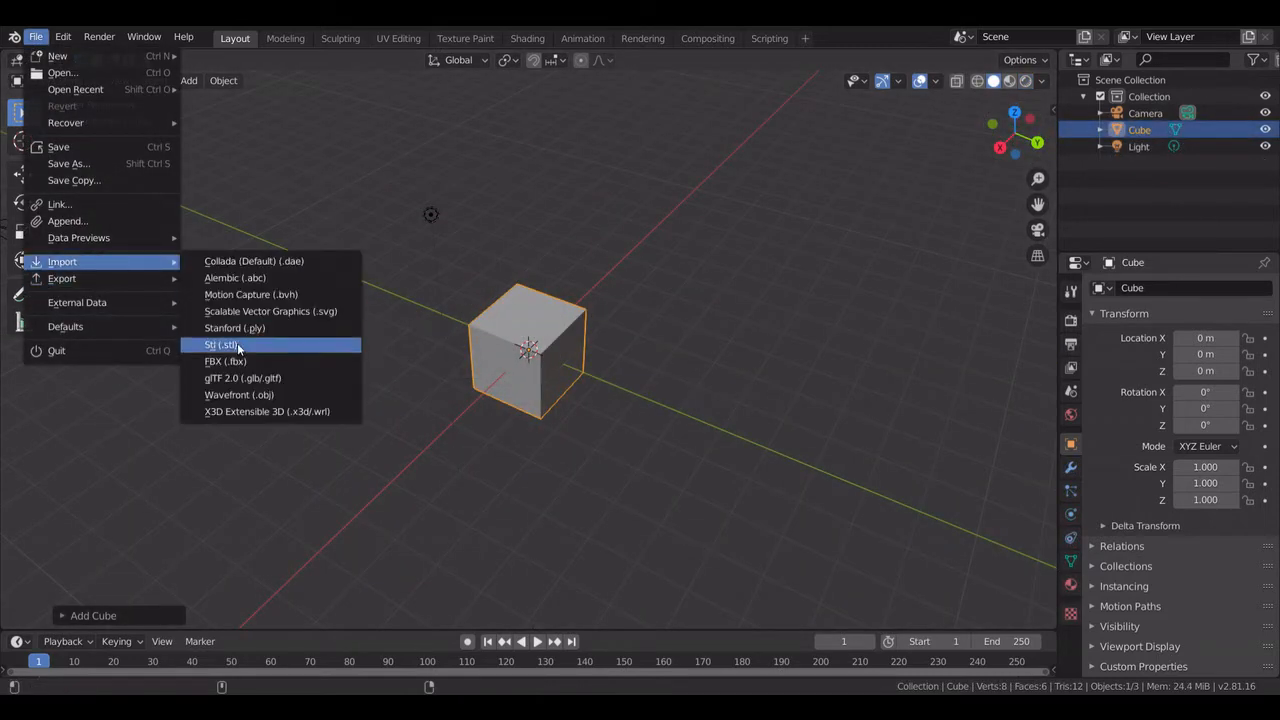
- Open the File > Import format list, pointing at Wavefront (.obj) while orbiting the default scene
click(285, 472)
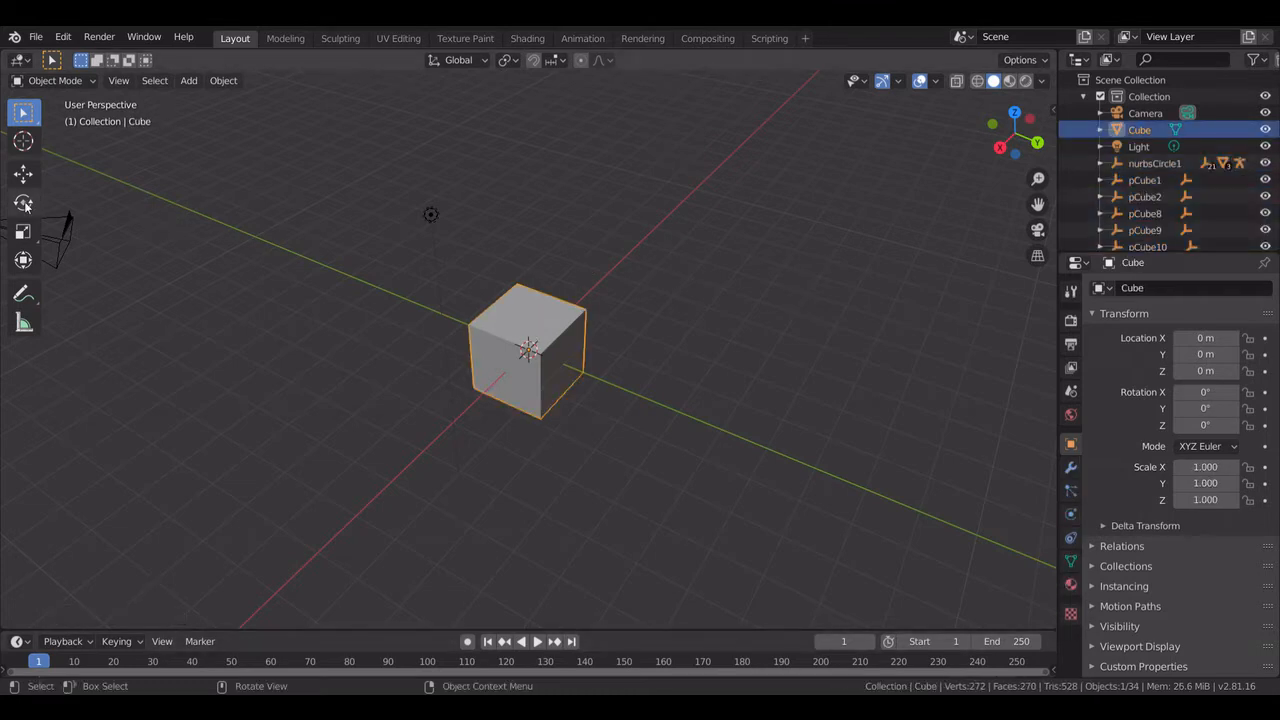
drag(530, 350, 830, 475)
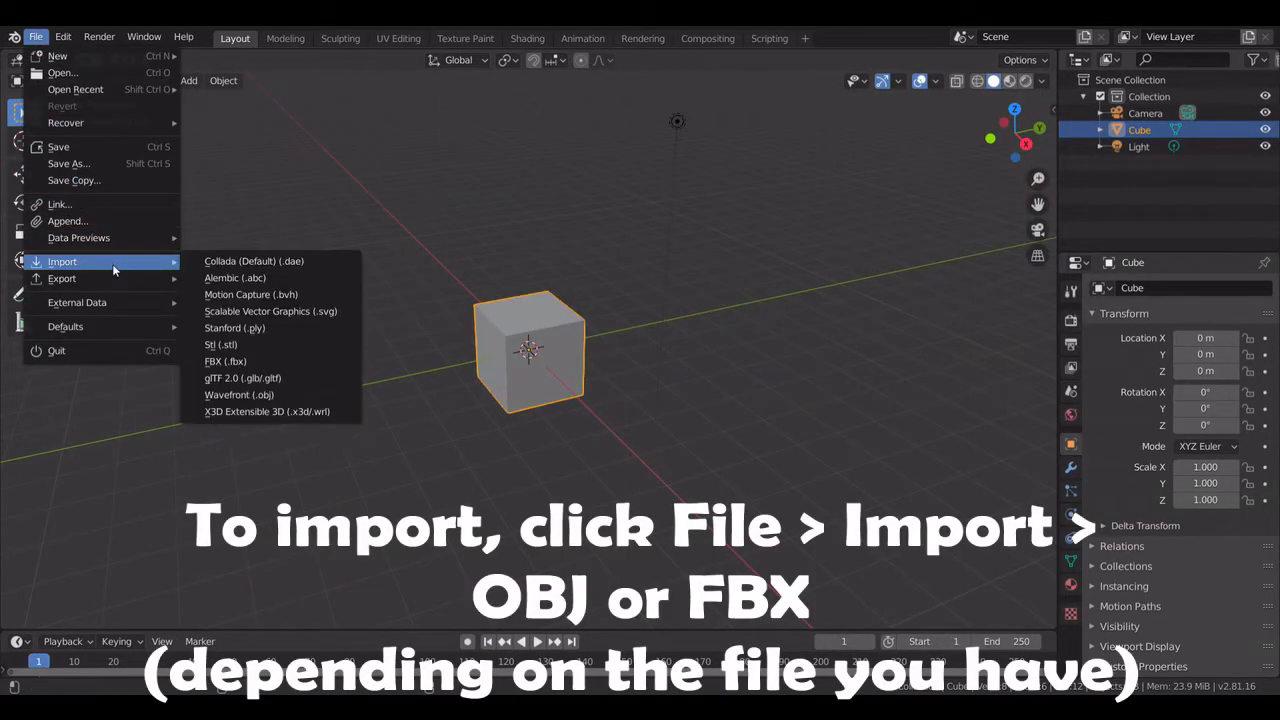
mouse_move(240, 394)
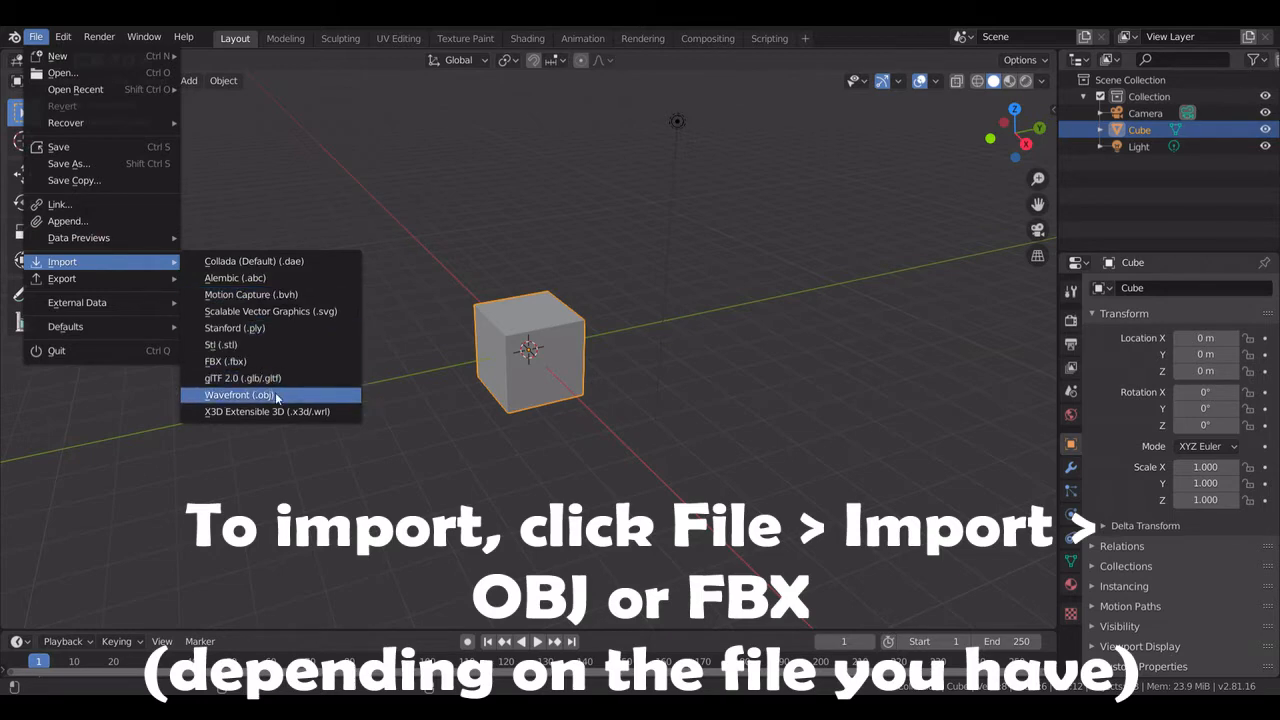
- Import the pig from a Wavefront OBJ file, rotate it about 48° around Z, and reselect it
click(240, 394)
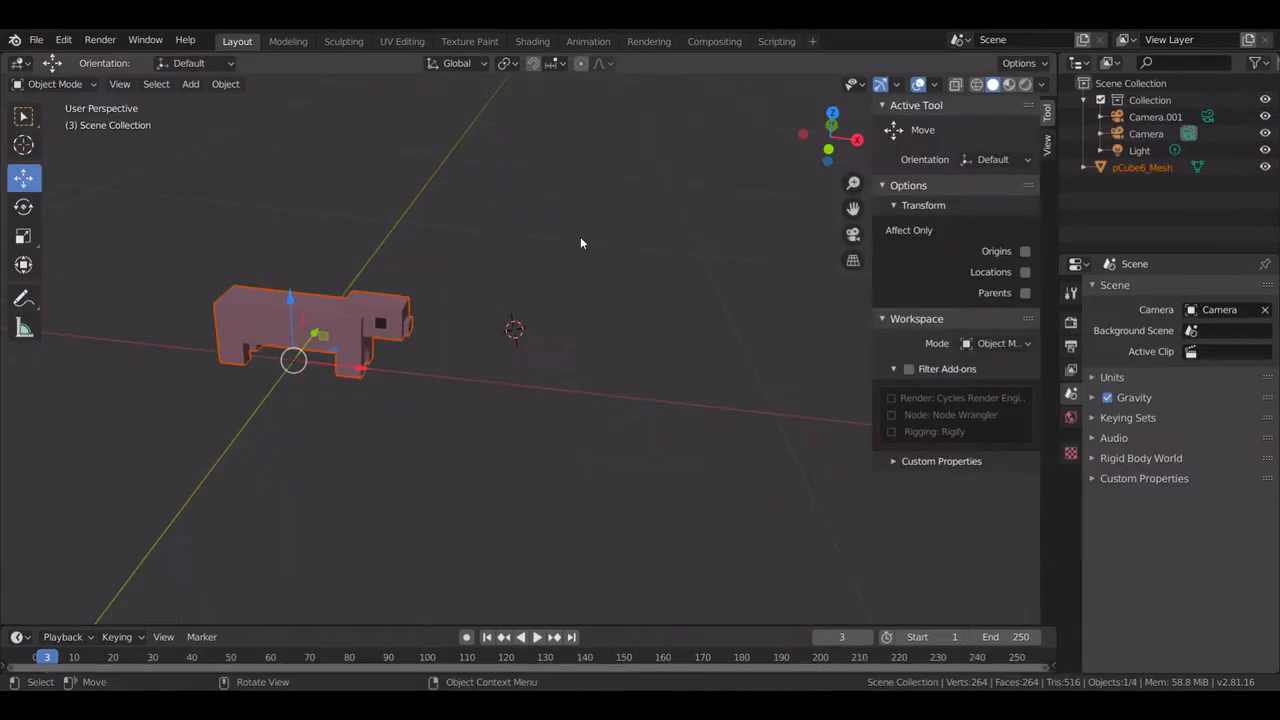
mouse_move(857, 139)
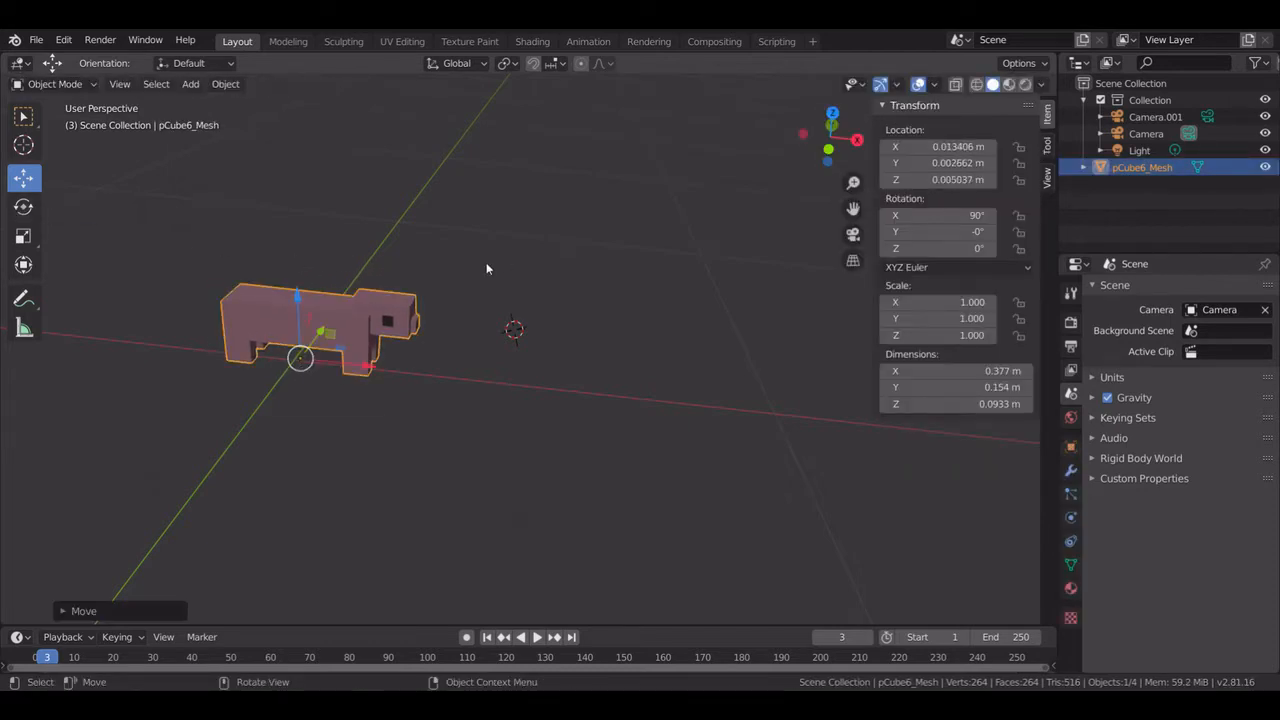
drag(320, 325, 290, 340)
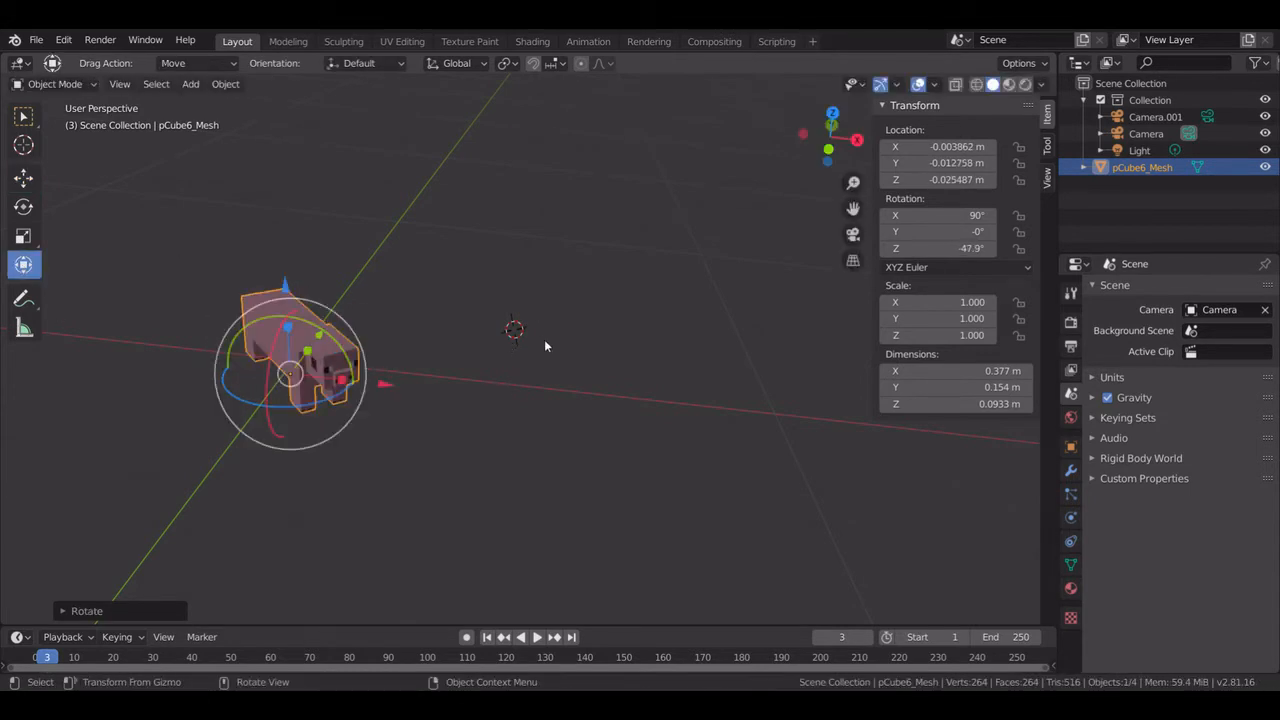
click(550, 345)
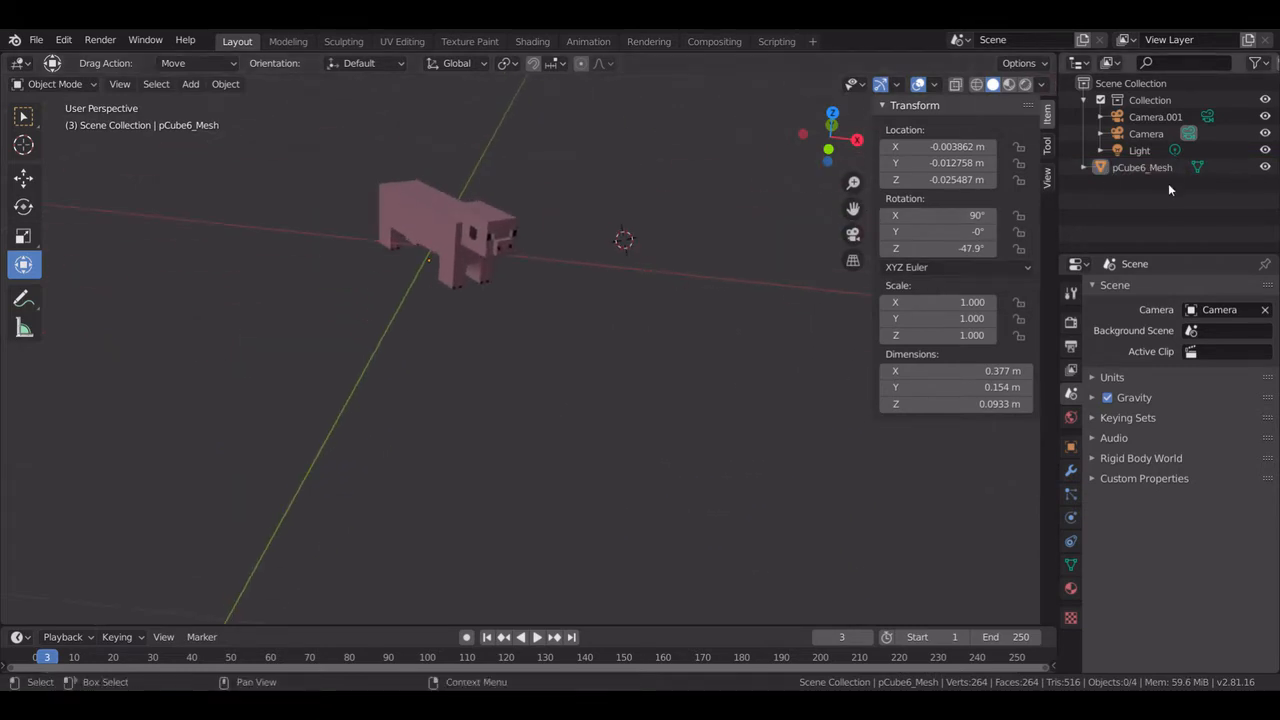
right_click(1142, 167)
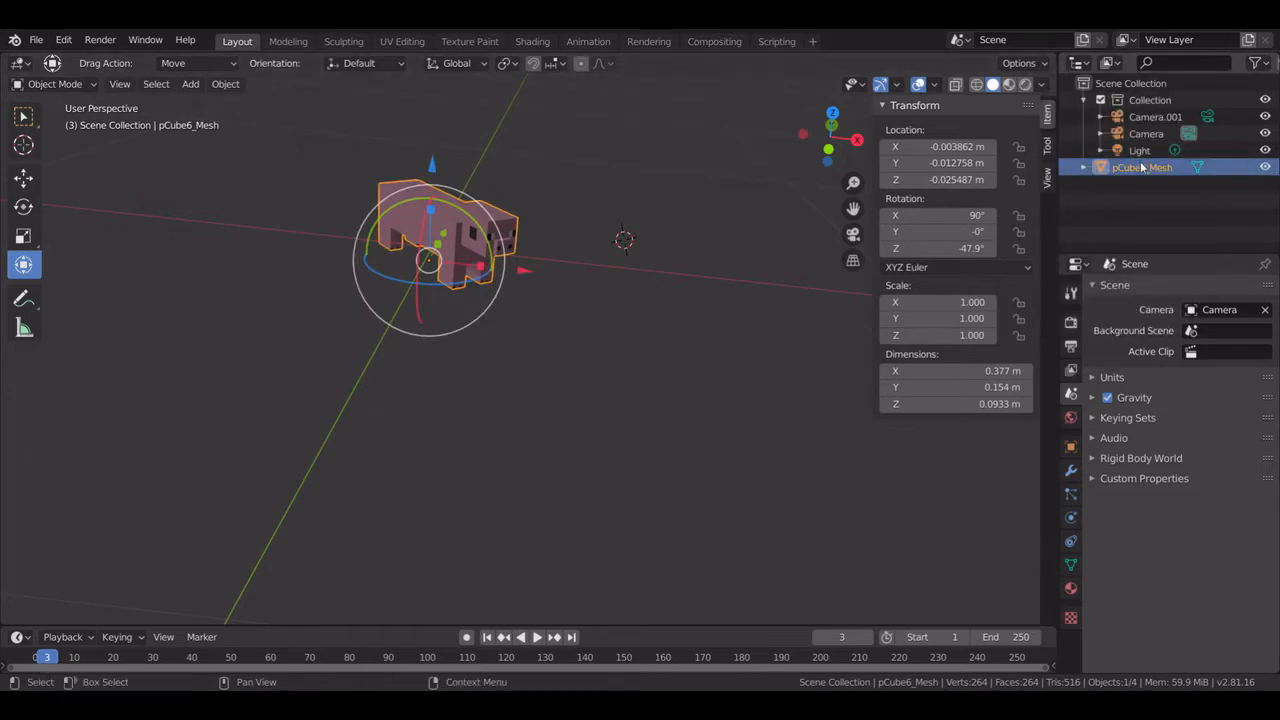
mouse_move(745, 295)
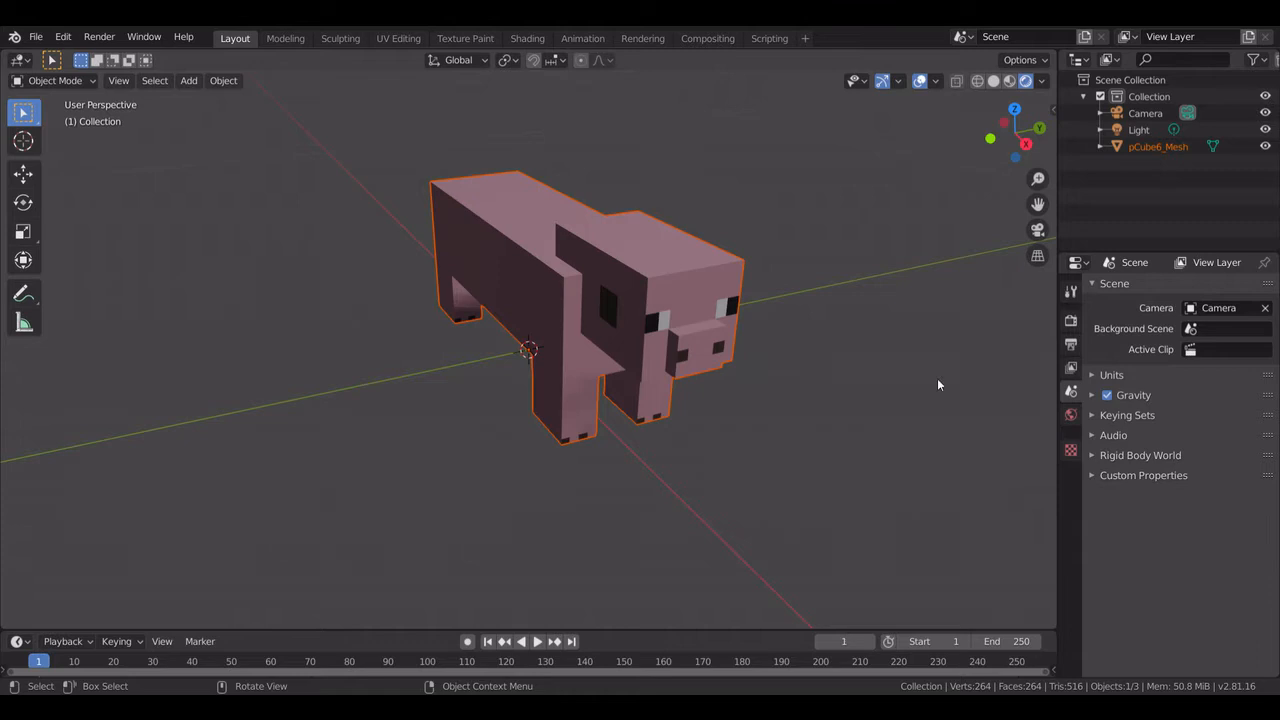
mouse_move(410, 444)
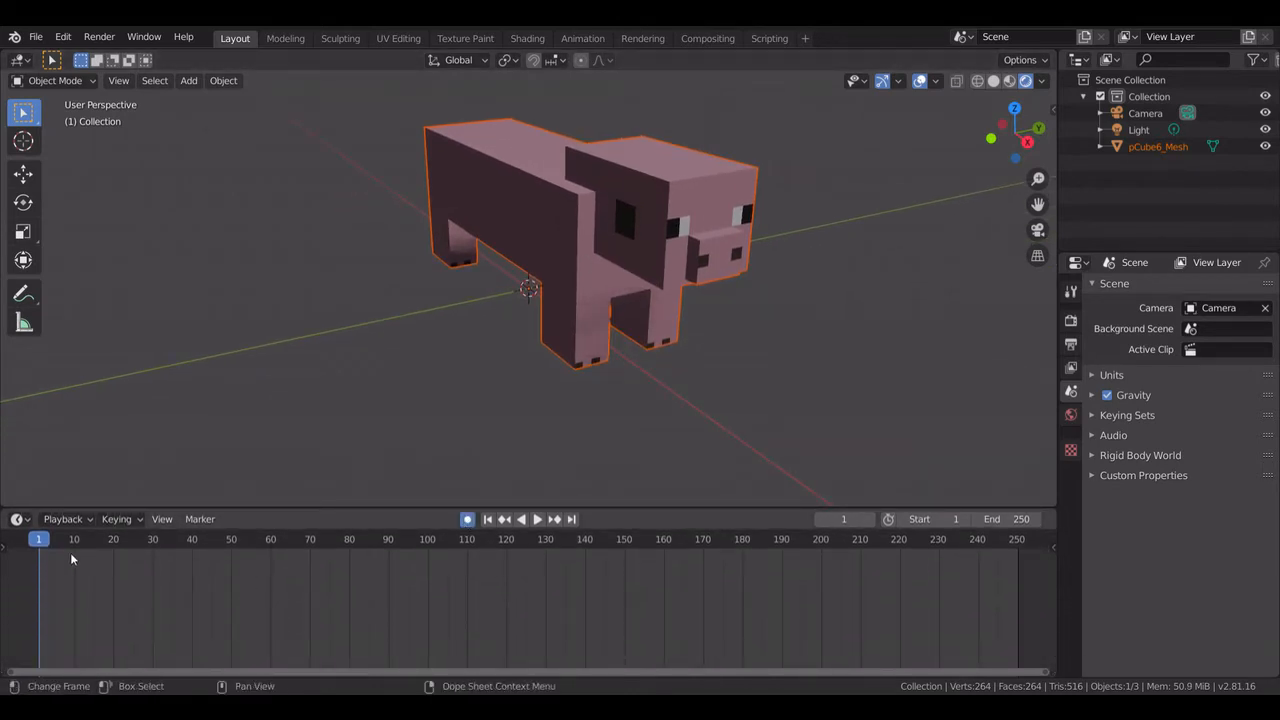
- Keyframe new pig rotation poses from the first frame through frame 60, then play the animation
click(148, 539)
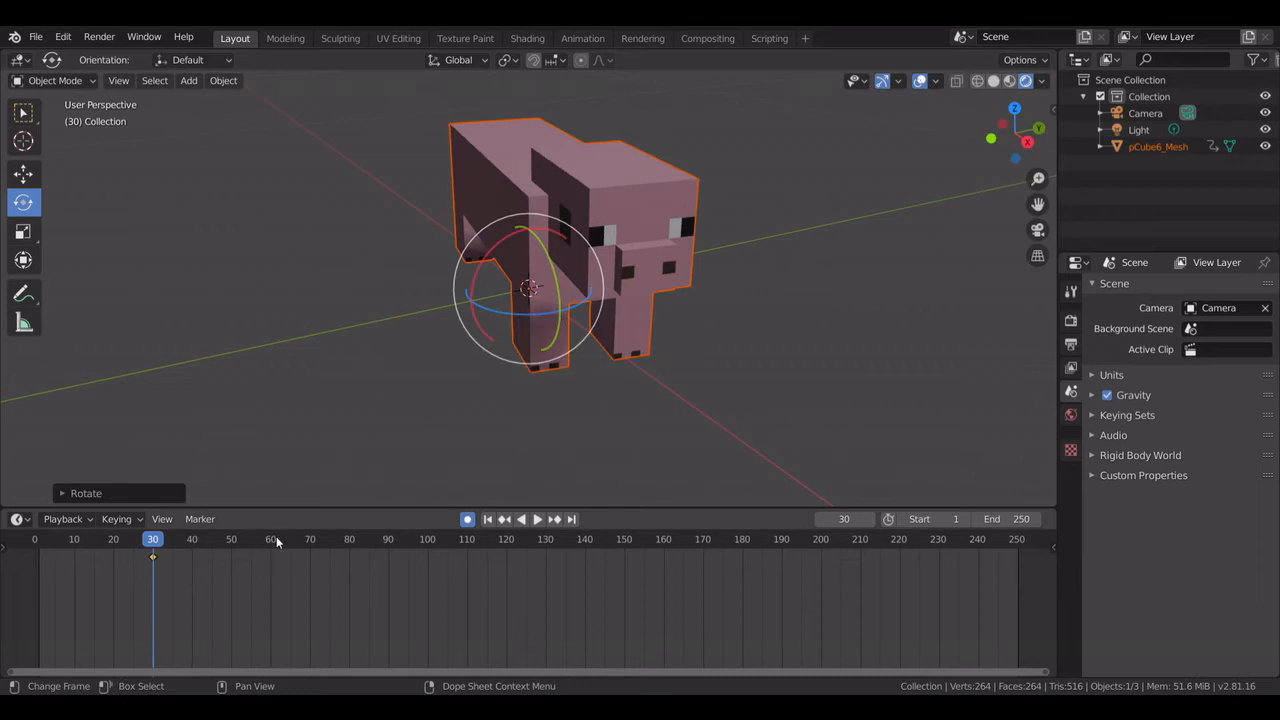
click(270, 539)
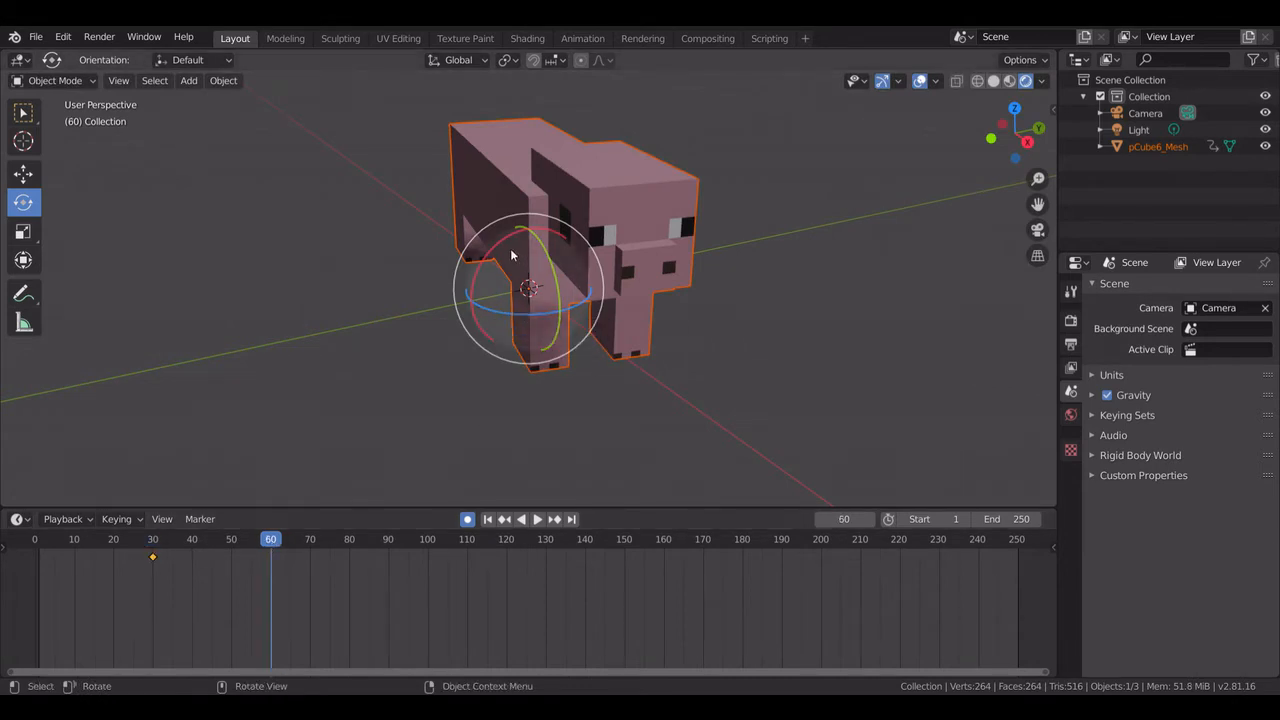
drag(510, 255, 475, 345)
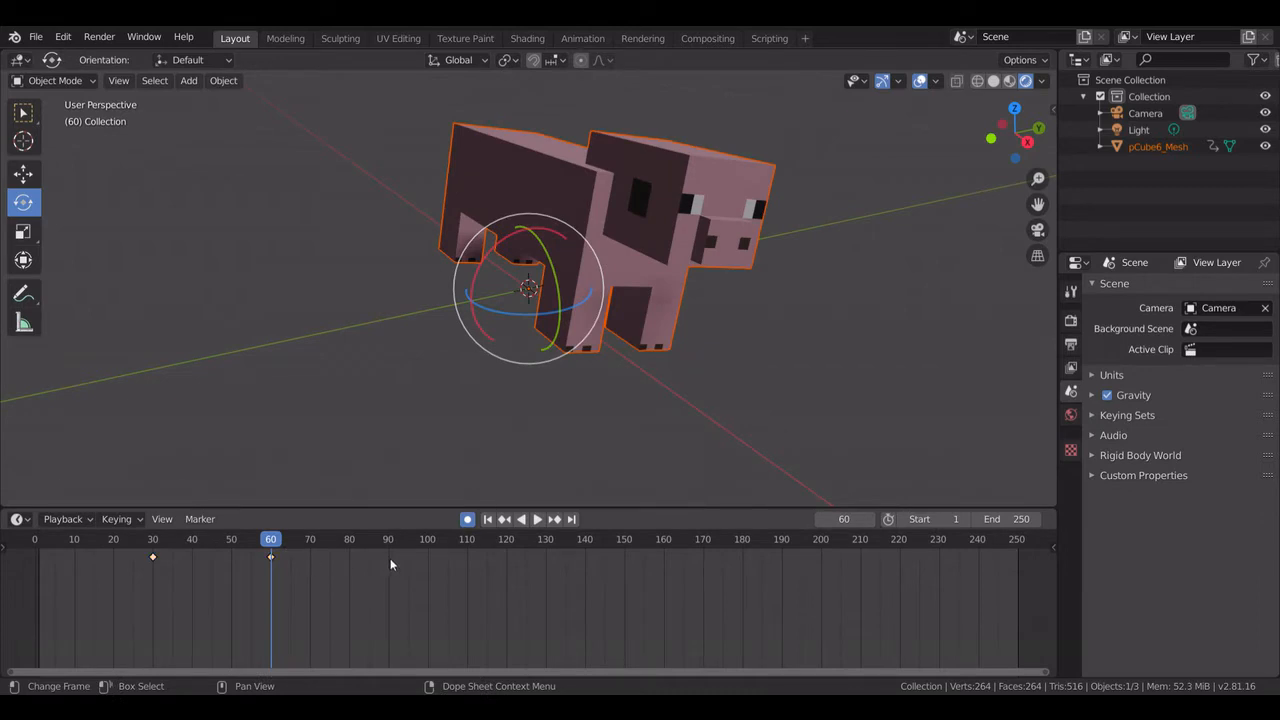
key(r)
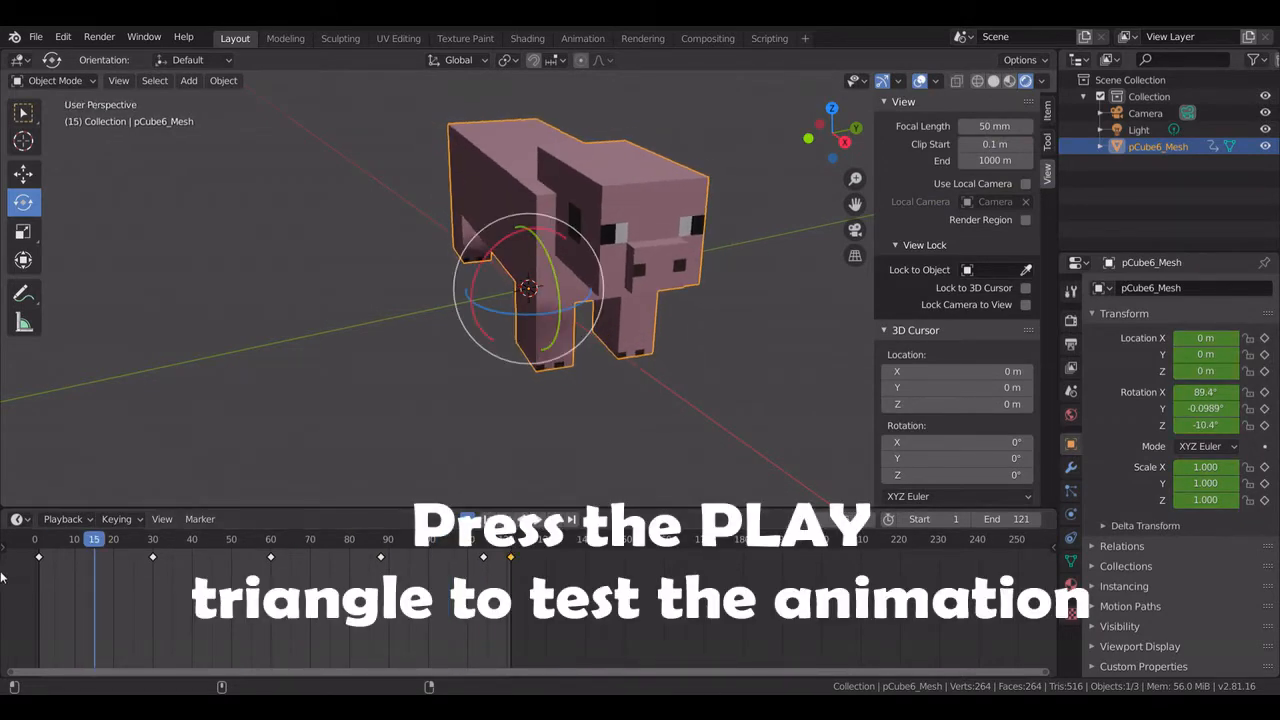
click(769, 29)
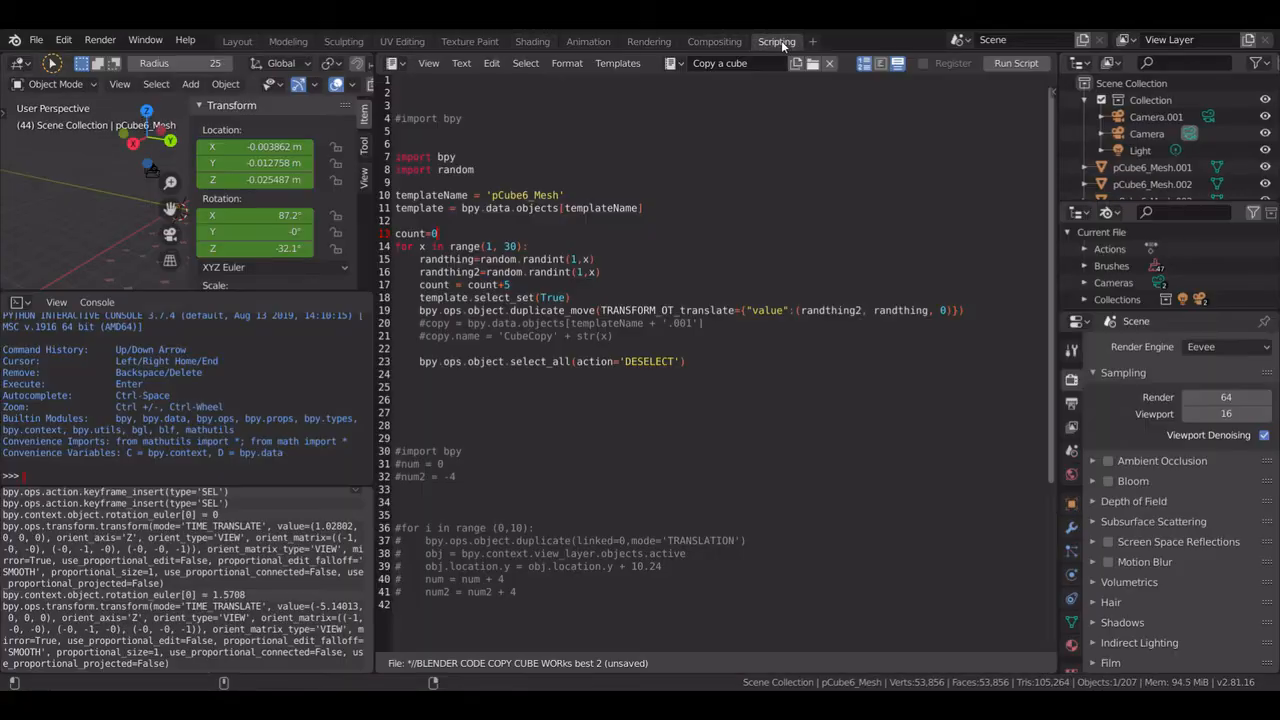
- Run the duplication script and view the roughly 200 pig clones in the Layout scene
click(1015, 63)
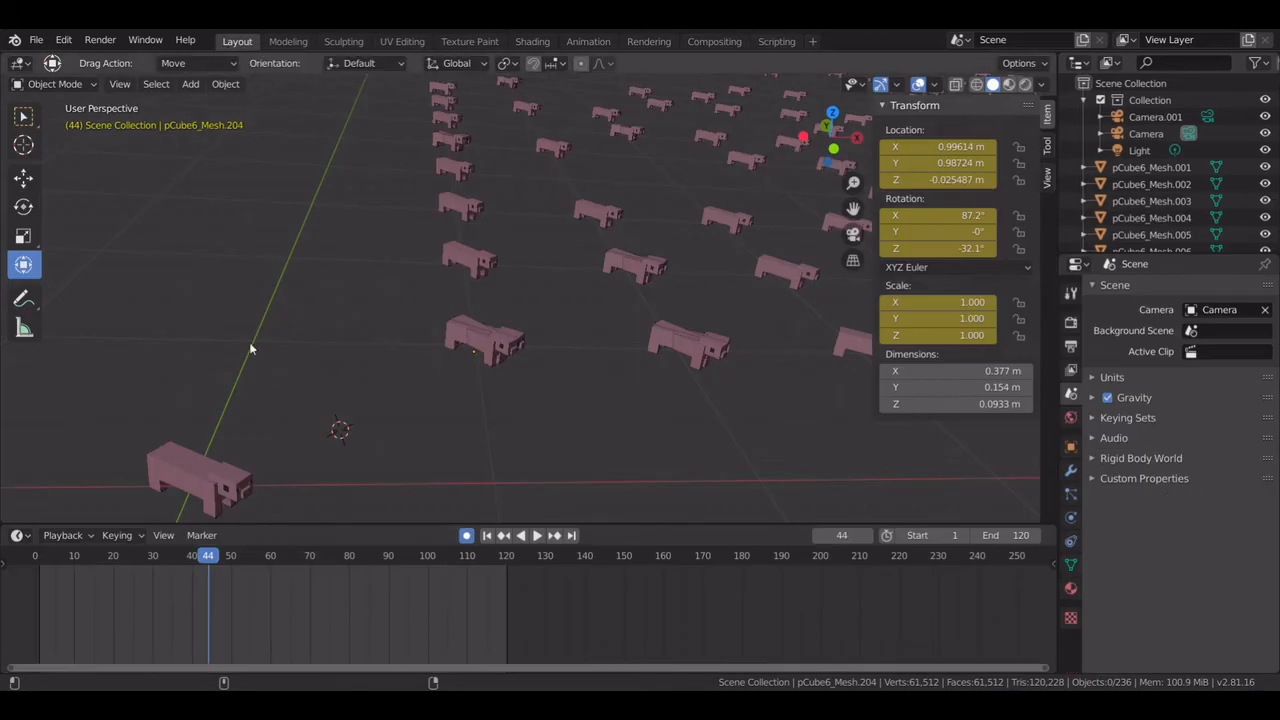
click(521, 535)
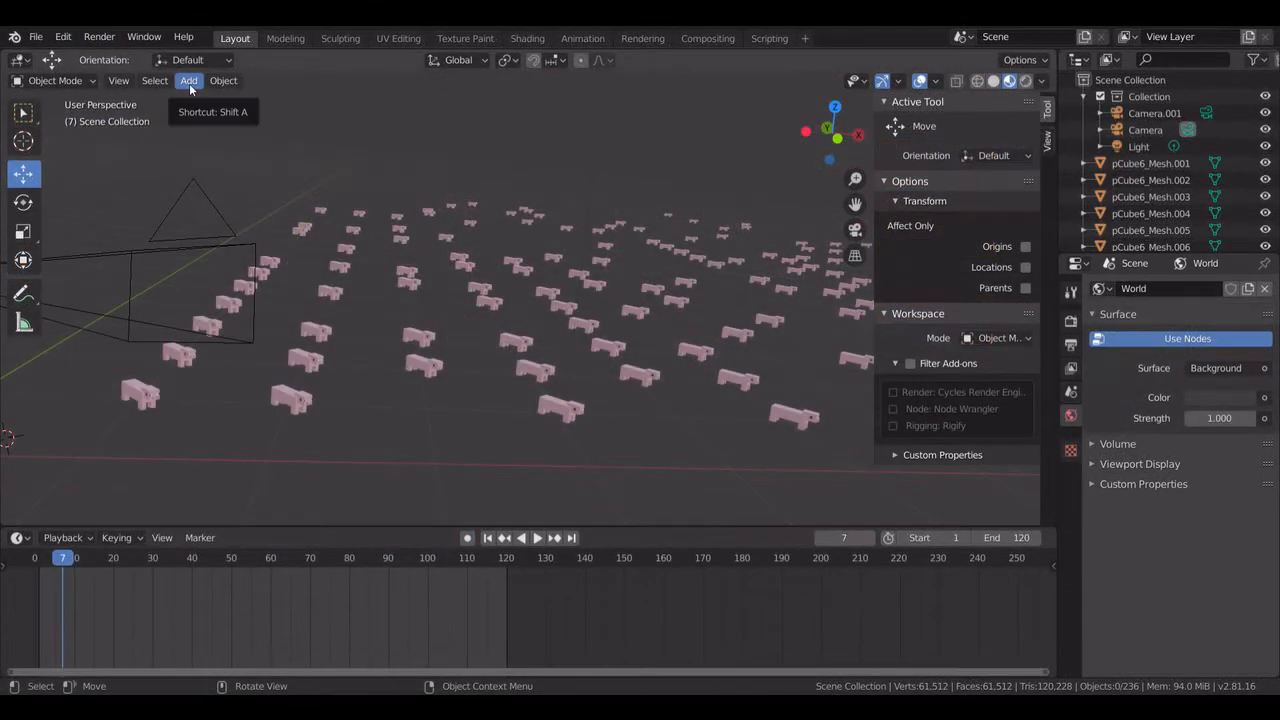
- Add a cube flattened into a thin green slab and make 'Cube' the script's templateName
click(188, 81)
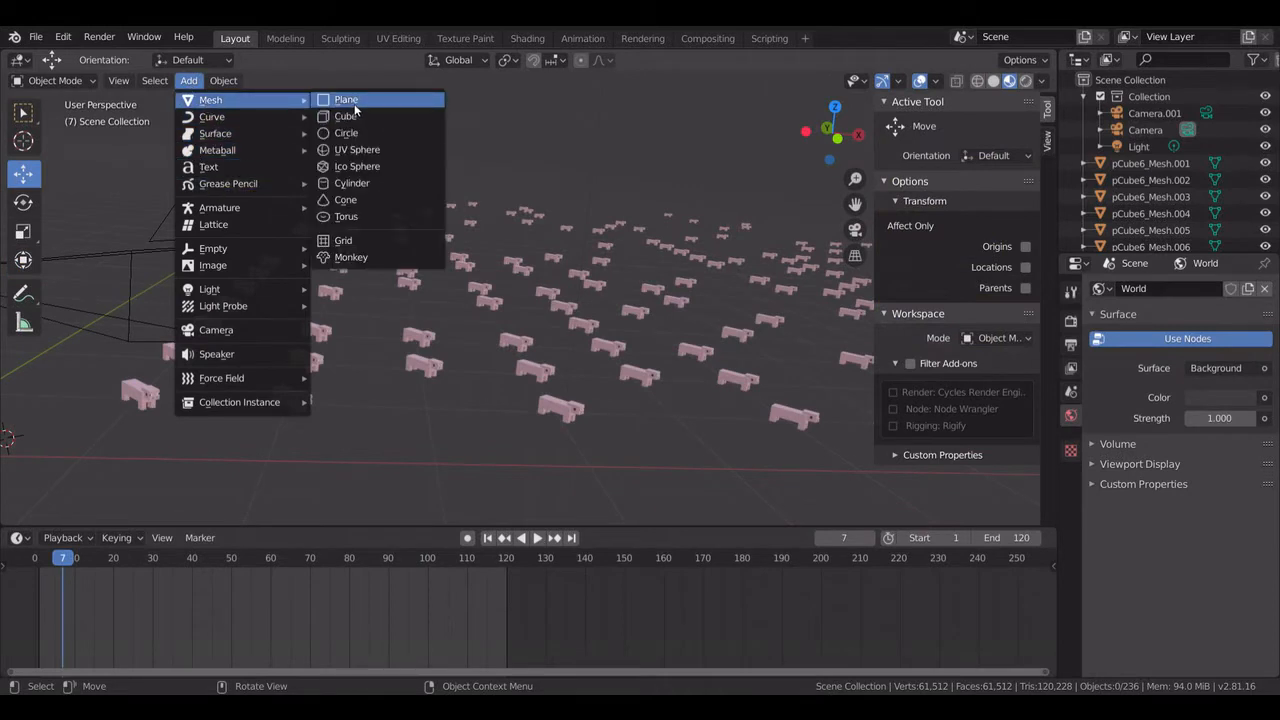
click(346, 115)
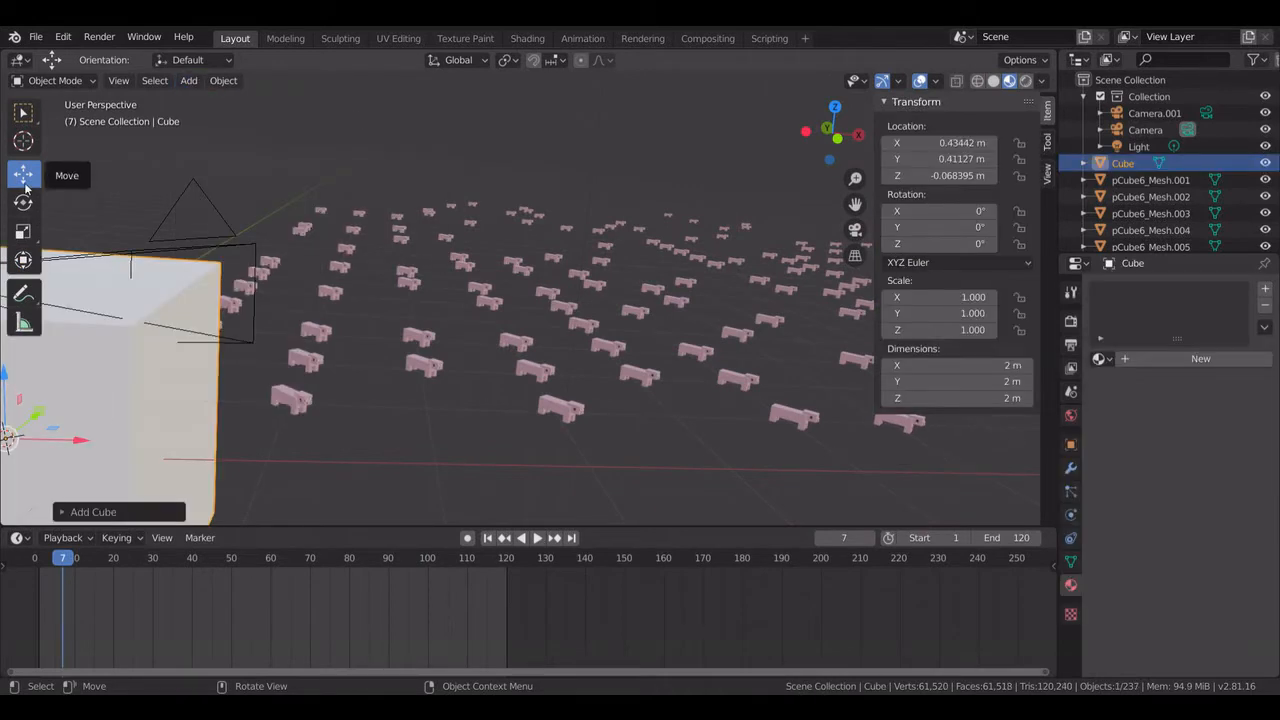
key(s)
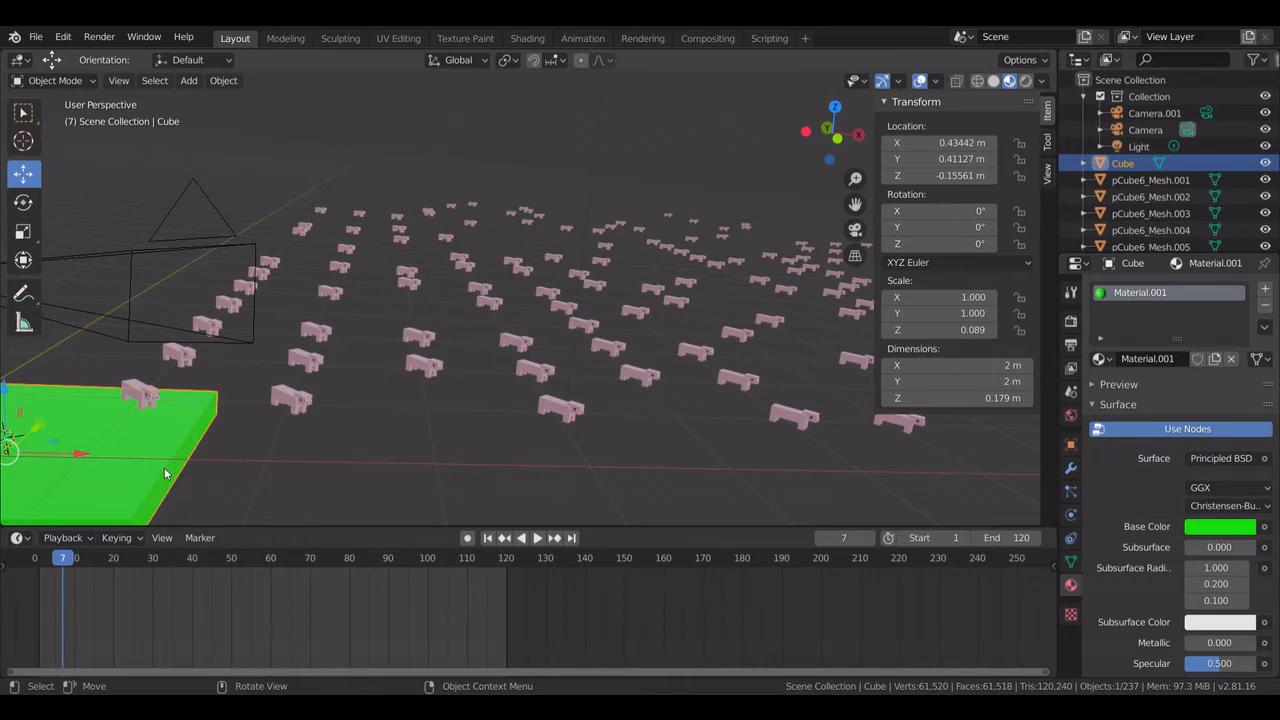
click(769, 38)
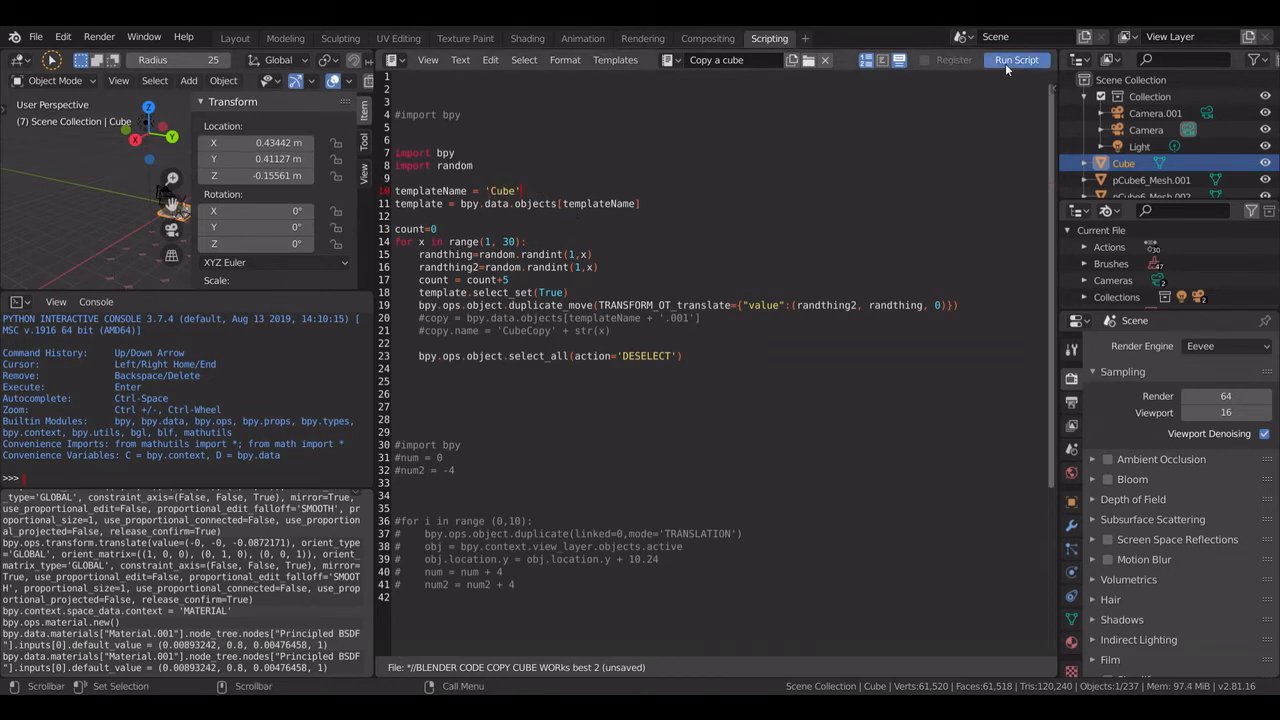
- Run the script twice, checking the scattered green slab copies in Layout after each run
click(1016, 60)
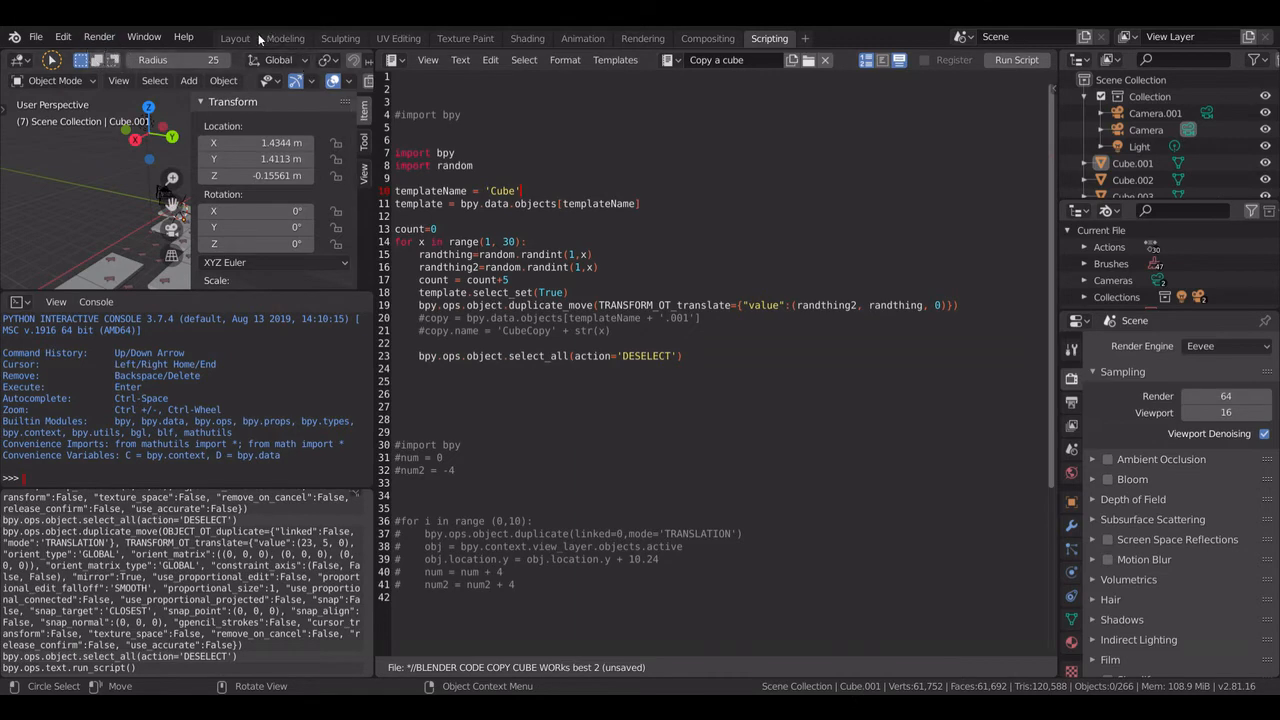
click(234, 38)
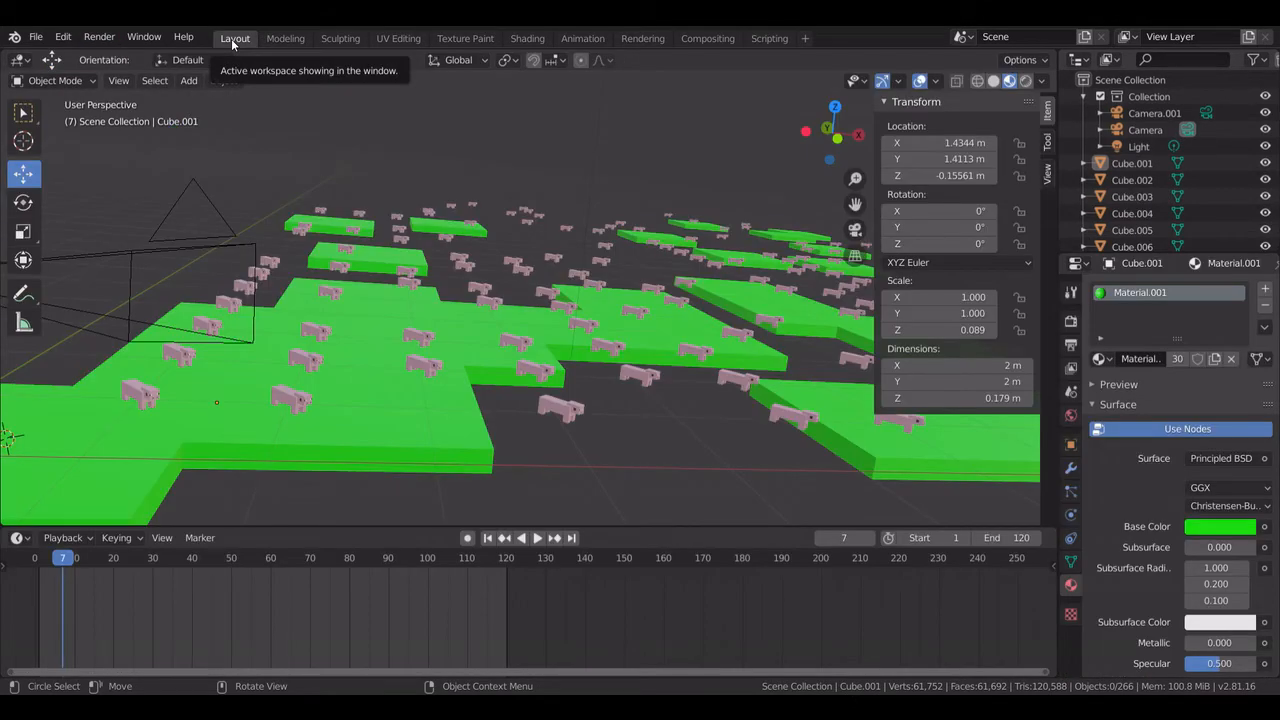
mouse_move(738, 105)
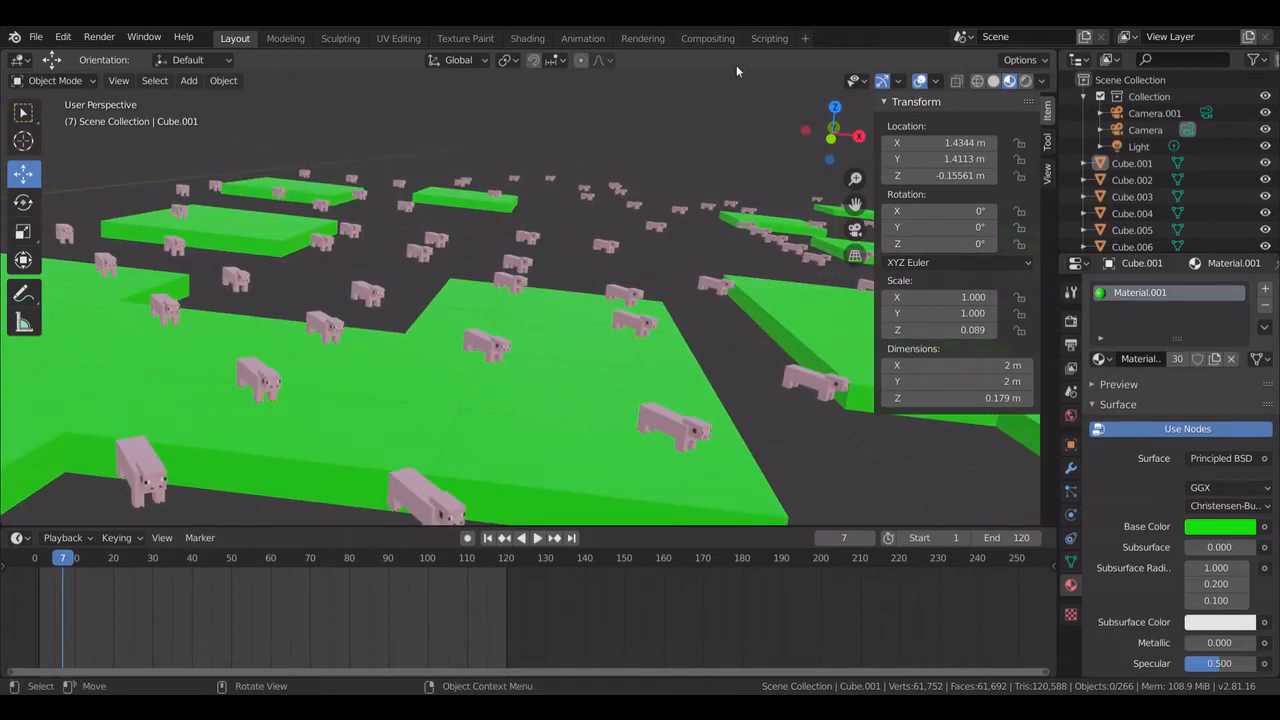
click(769, 38)
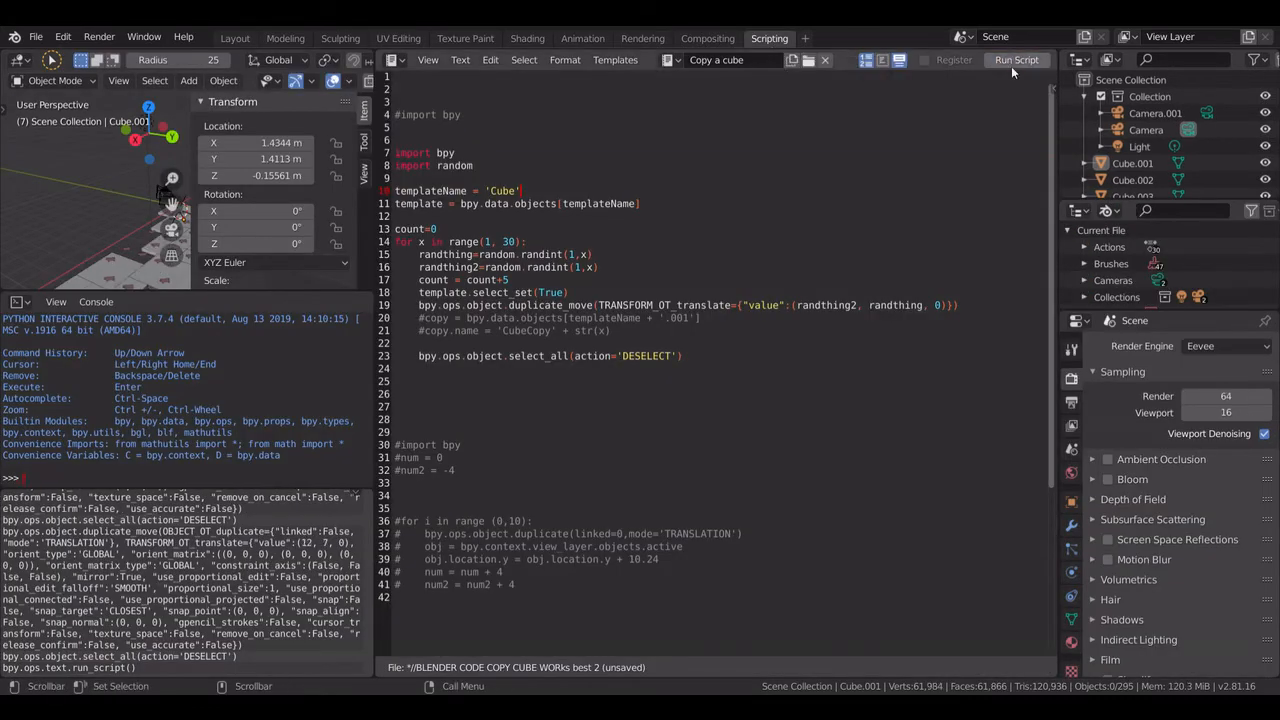
click(234, 38)
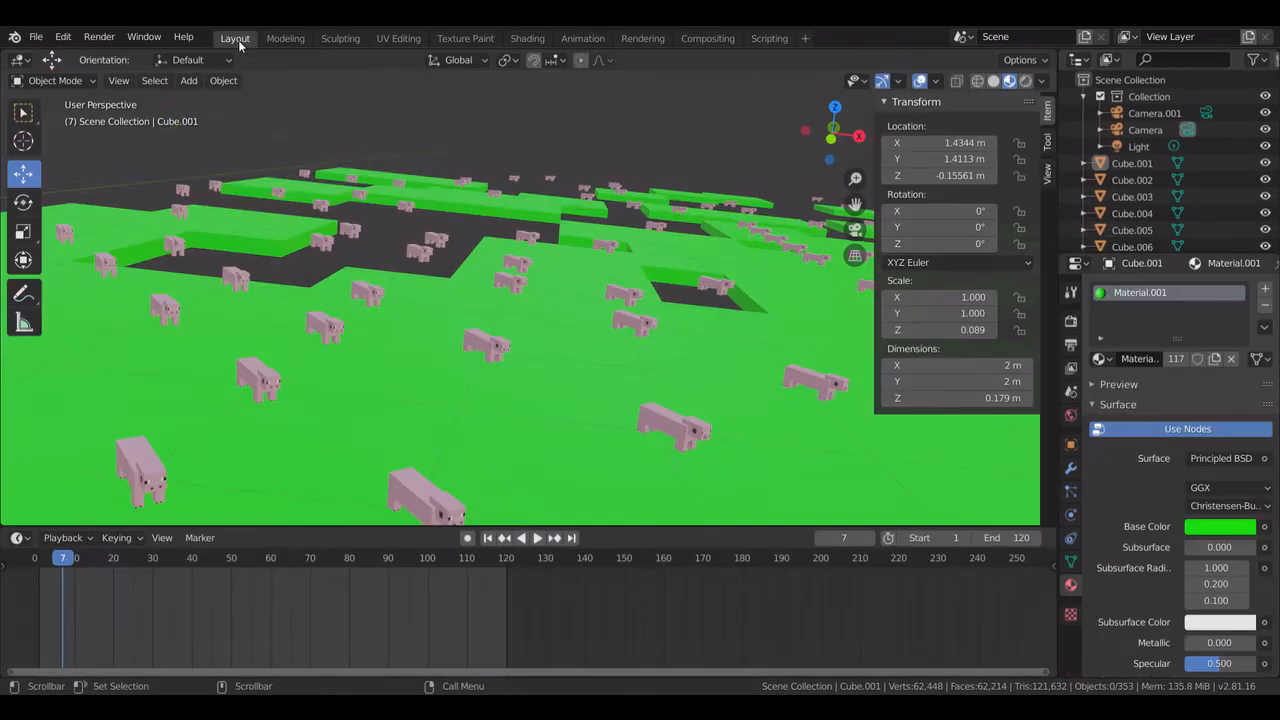